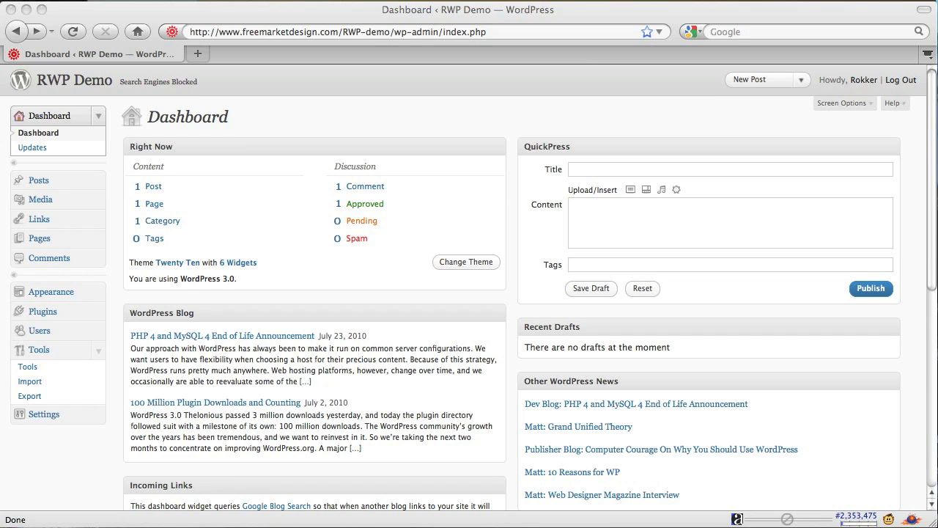
mouse_move(583, 379)
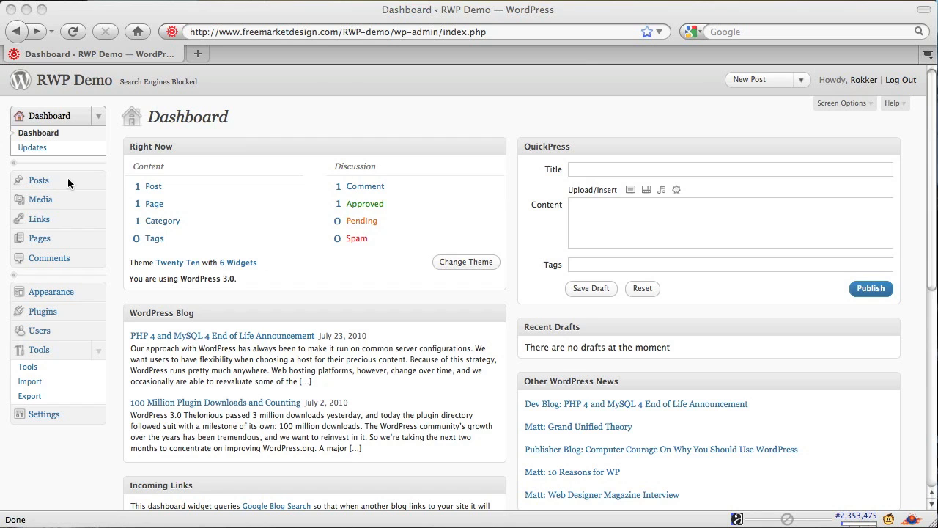
Open All Posts from the Dashboard, showing the single 'Hello world!' post.
click(38, 180)
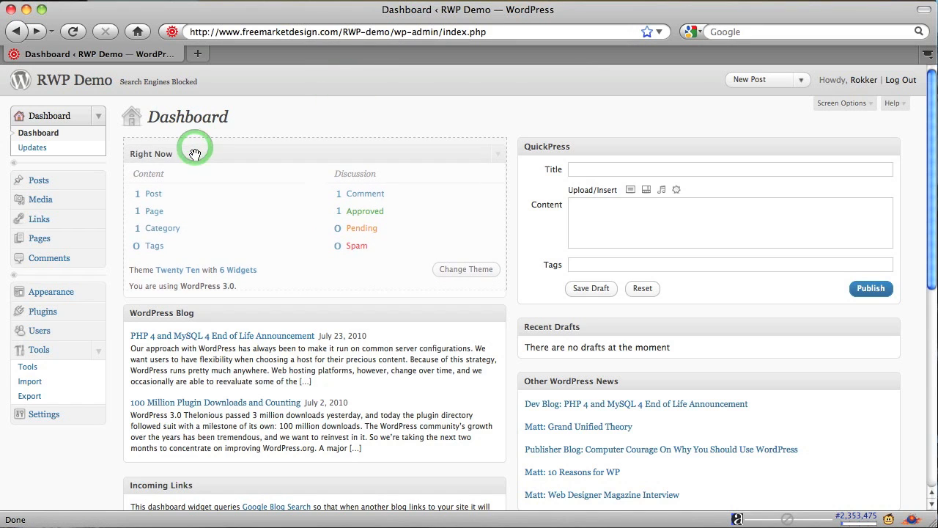
click(154, 187)
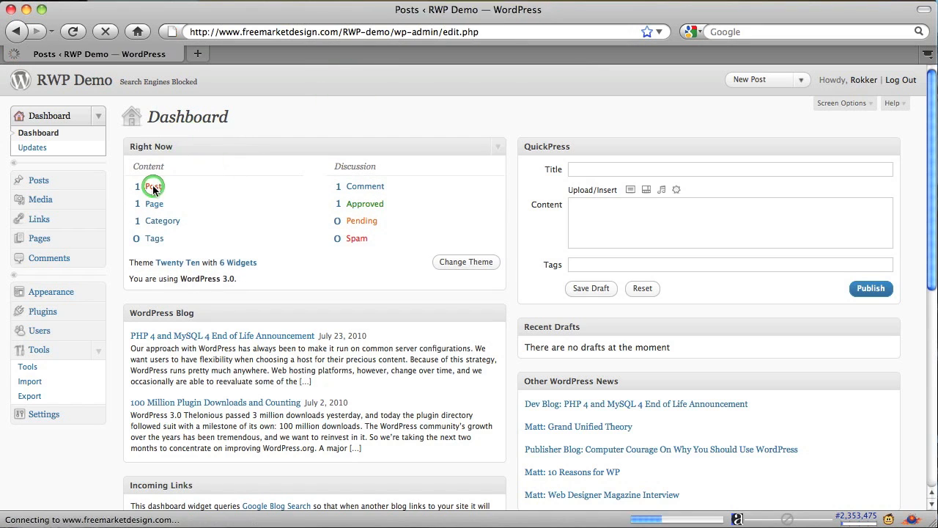
click(153, 187)
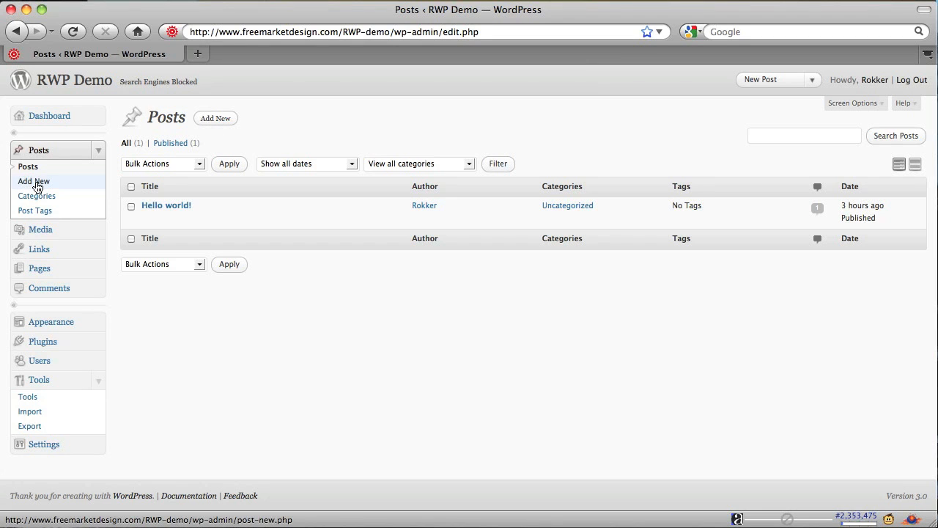
mouse_move(215, 118)
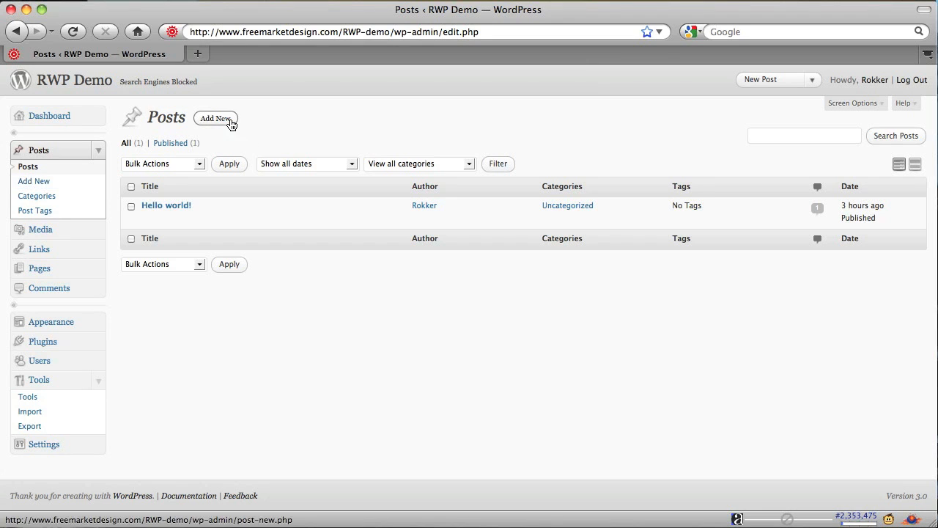
Open a blank Add New Post editor from the Posts list.
click(216, 118)
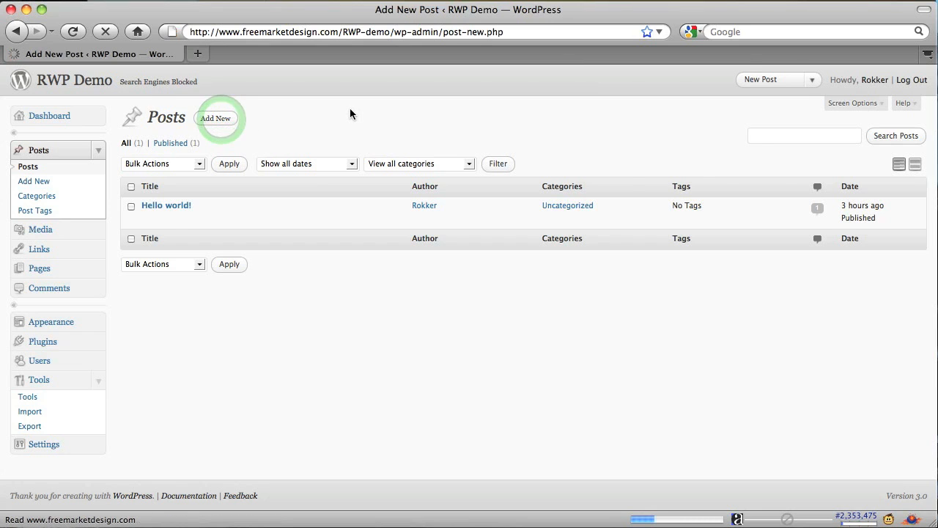
click(215, 118)
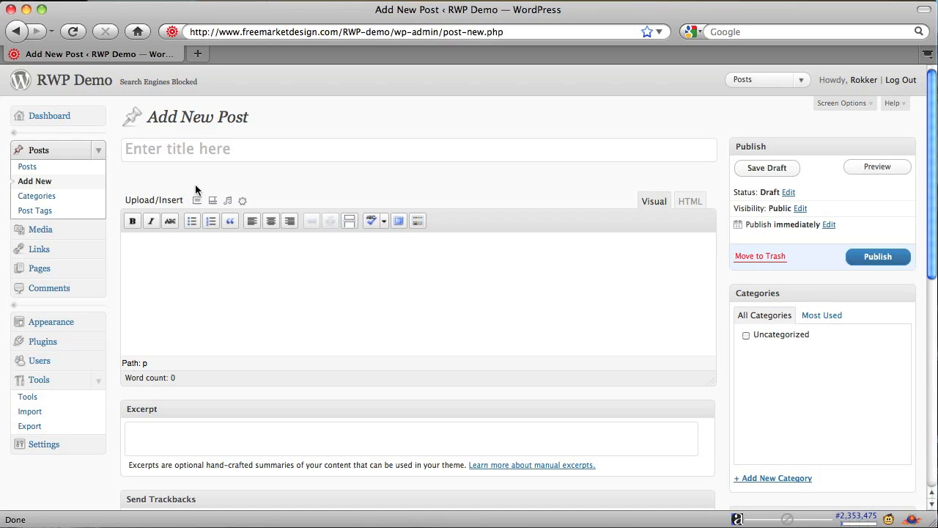
click(293, 149)
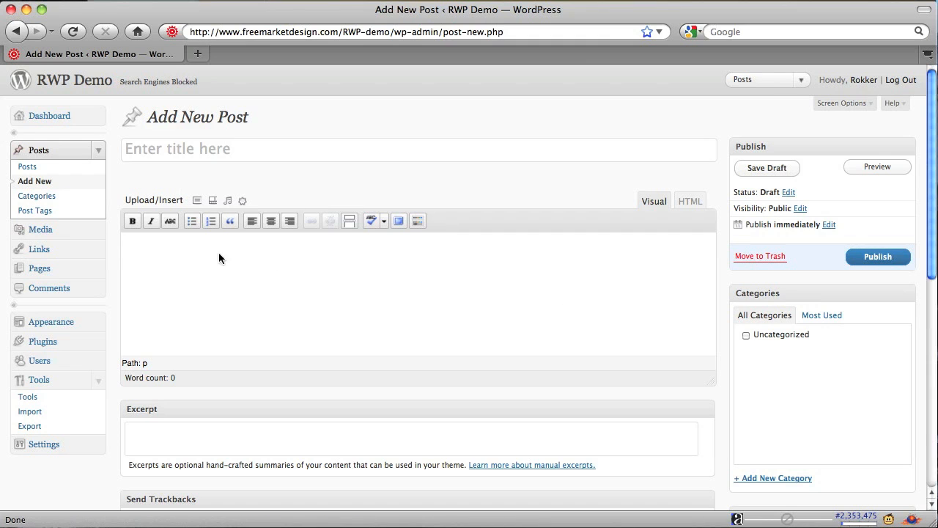
mouse_move(178, 176)
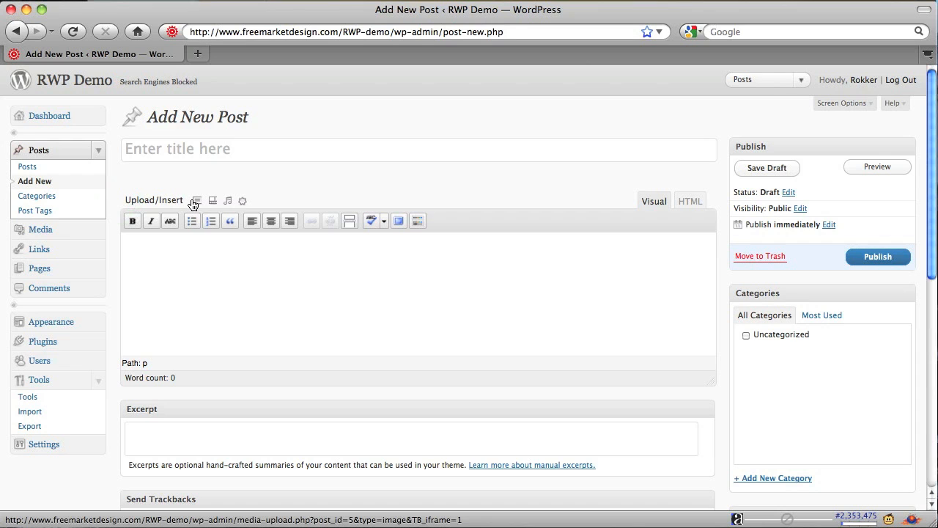
mouse_move(197, 203)
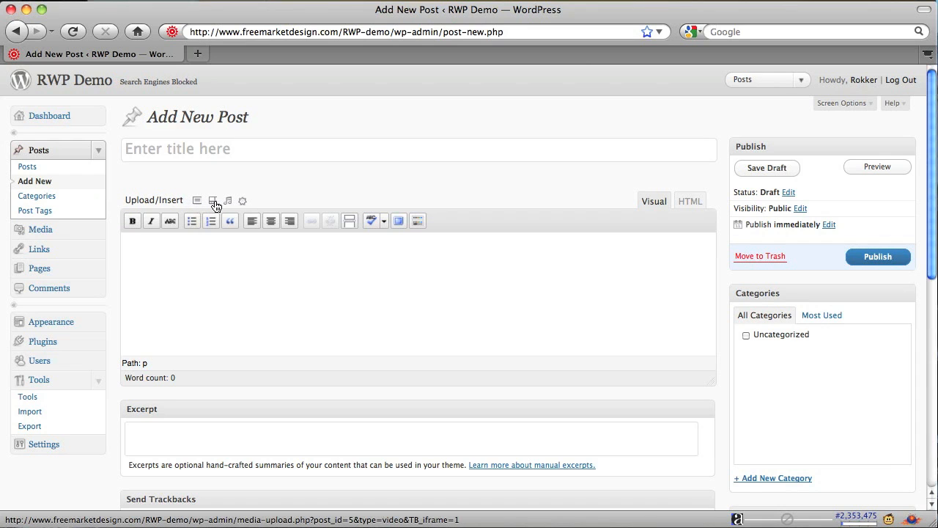
mouse_move(213, 200)
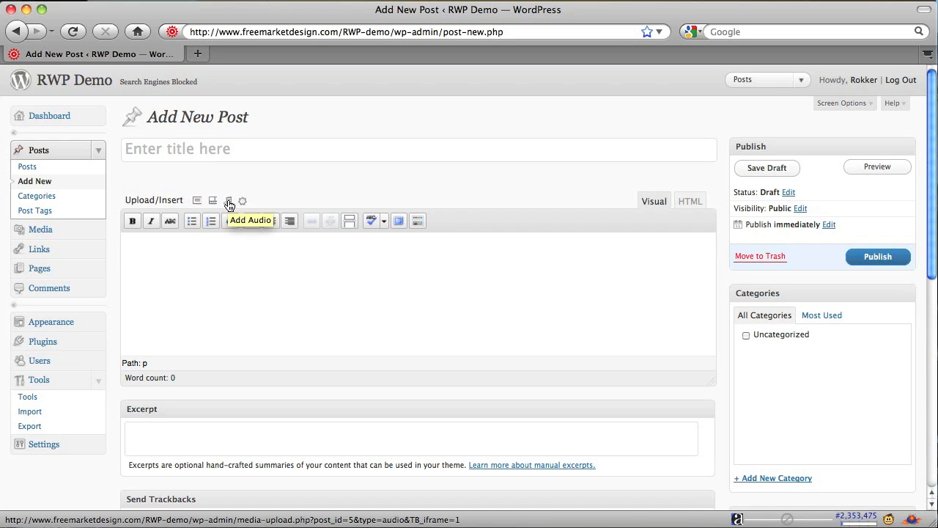
mouse_move(243, 203)
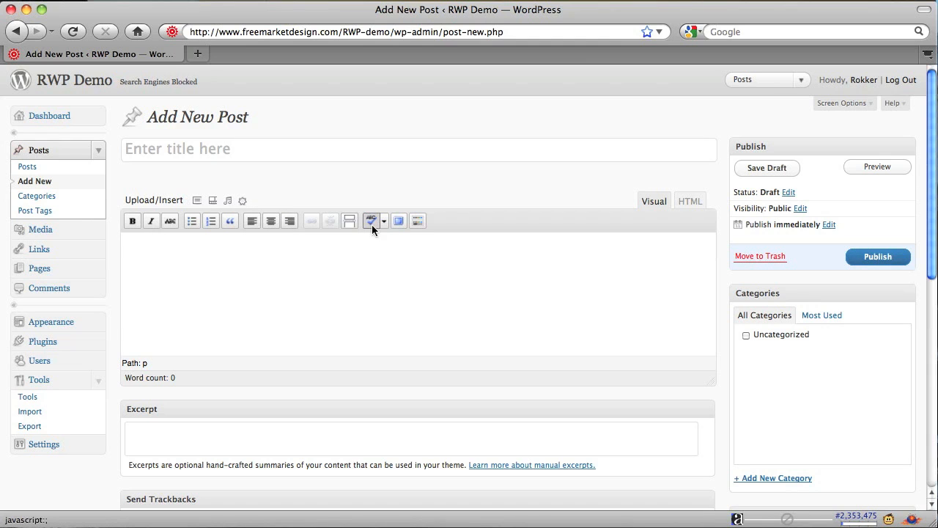
mouse_move(372, 220)
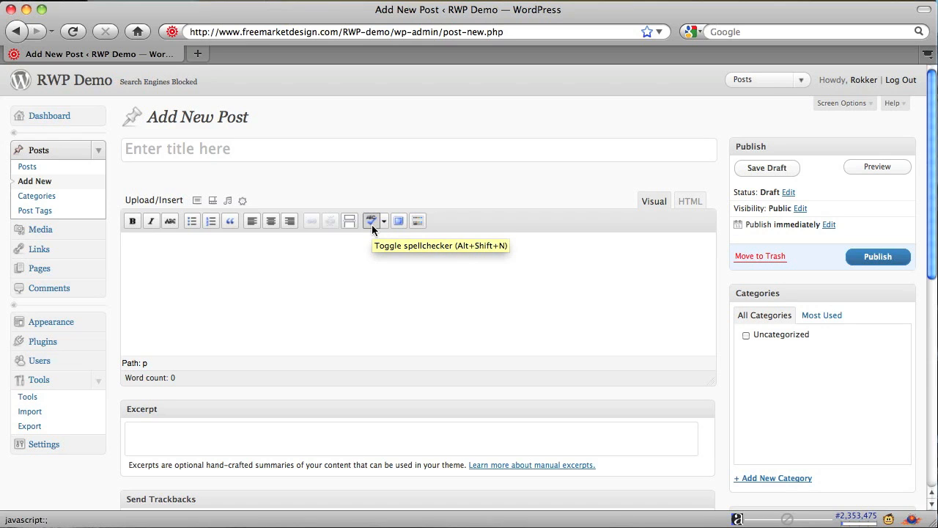
mouse_move(476, 245)
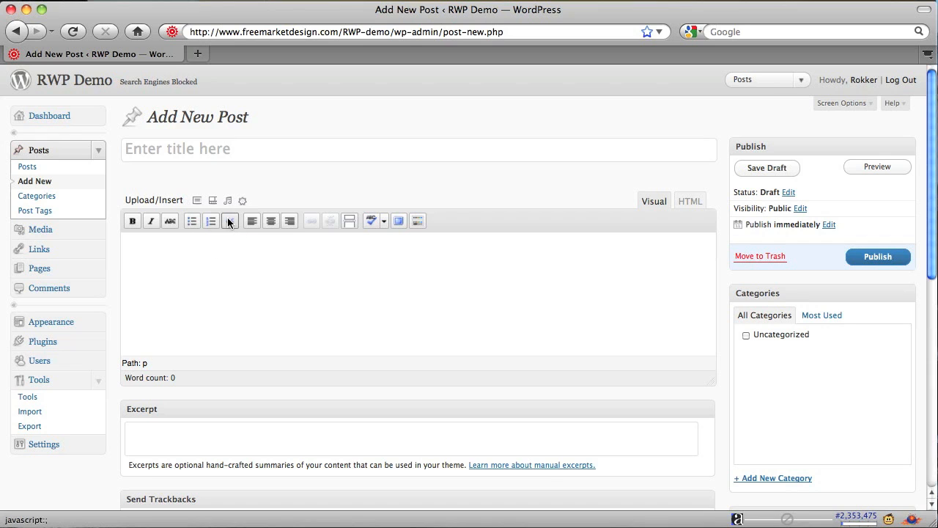
mouse_move(231, 221)
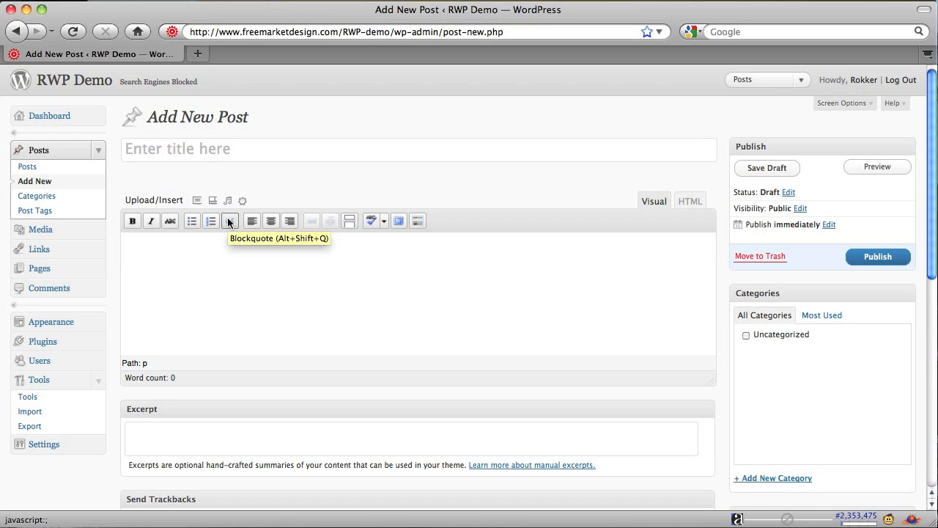
mouse_move(215, 316)
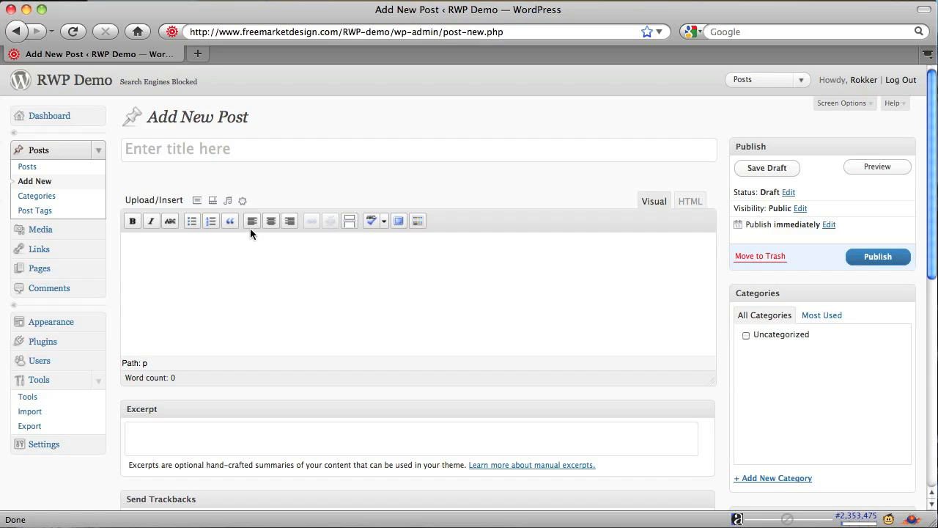
mouse_move(285, 248)
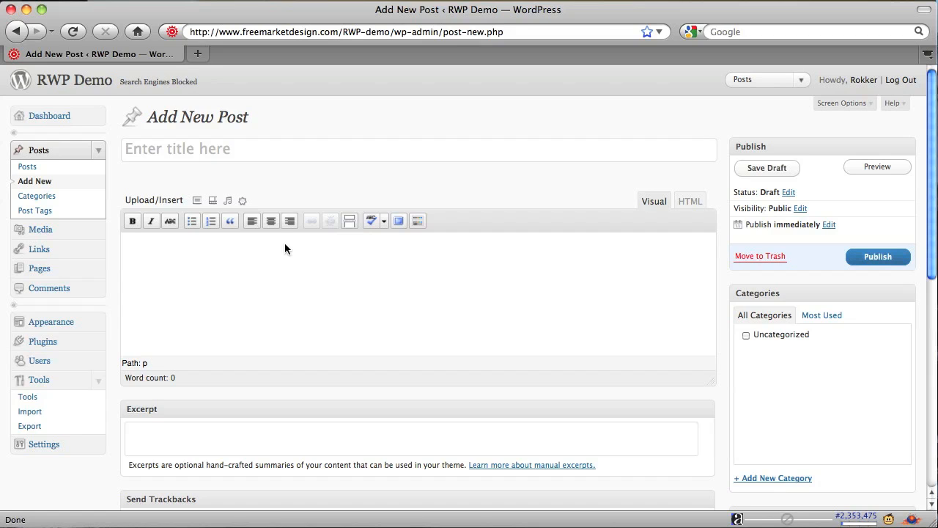
mouse_move(412, 276)
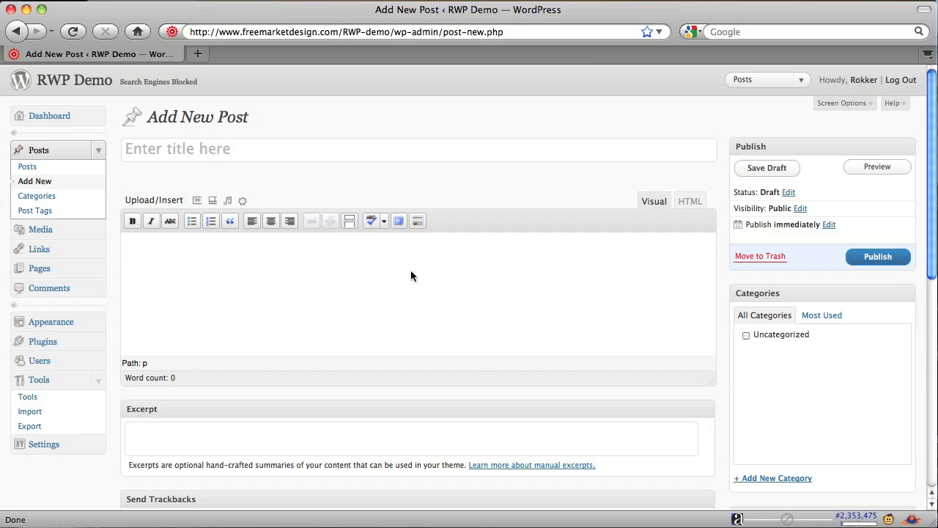
Type 'text for a link' into the Visual editor body.
click(264, 284)
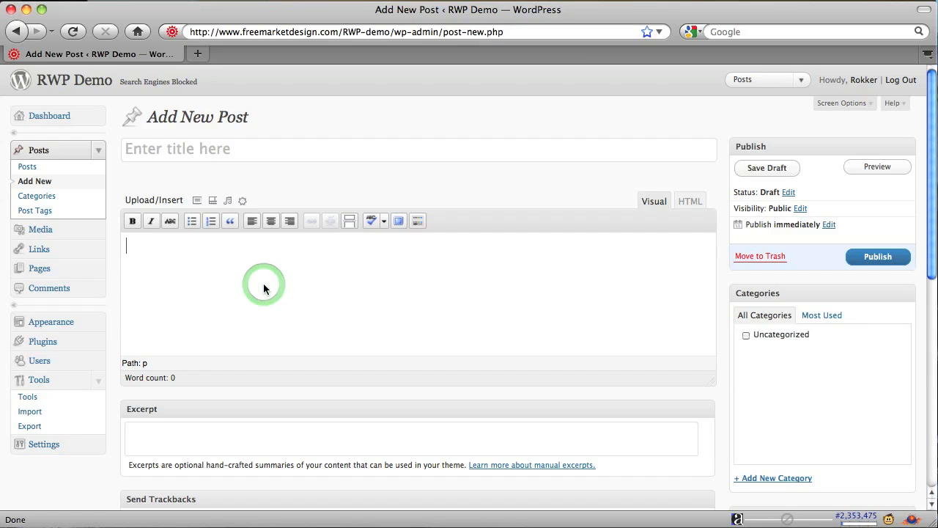
text(text for a l)
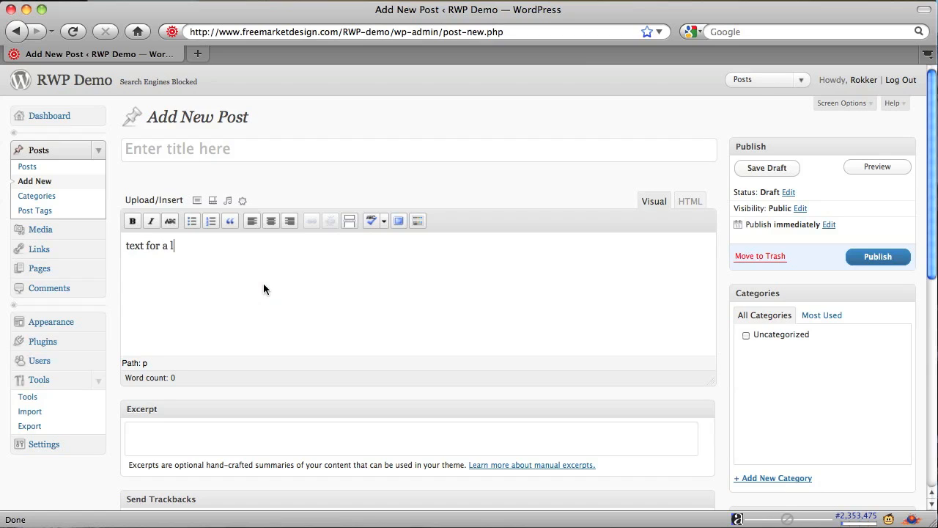
text(ink)
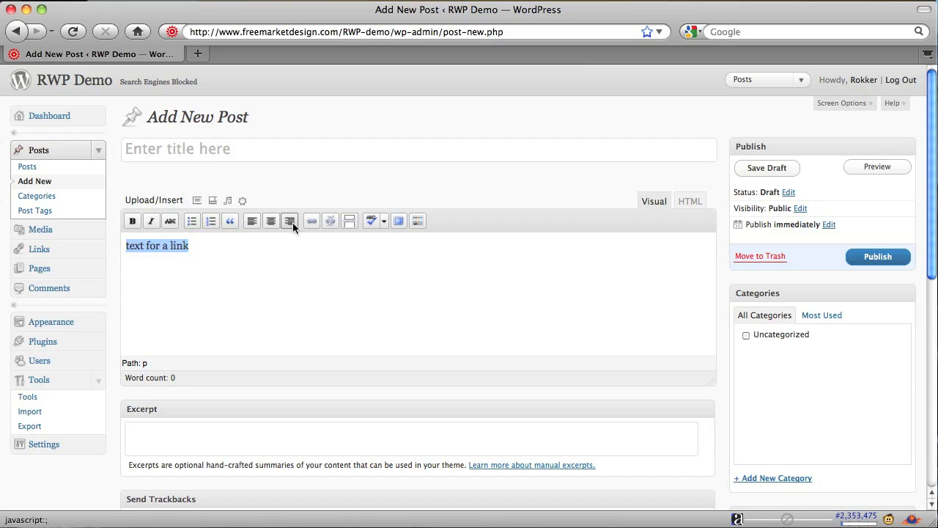
Link 'text for a link' to a URL, set to open in a new window.
click(311, 221)
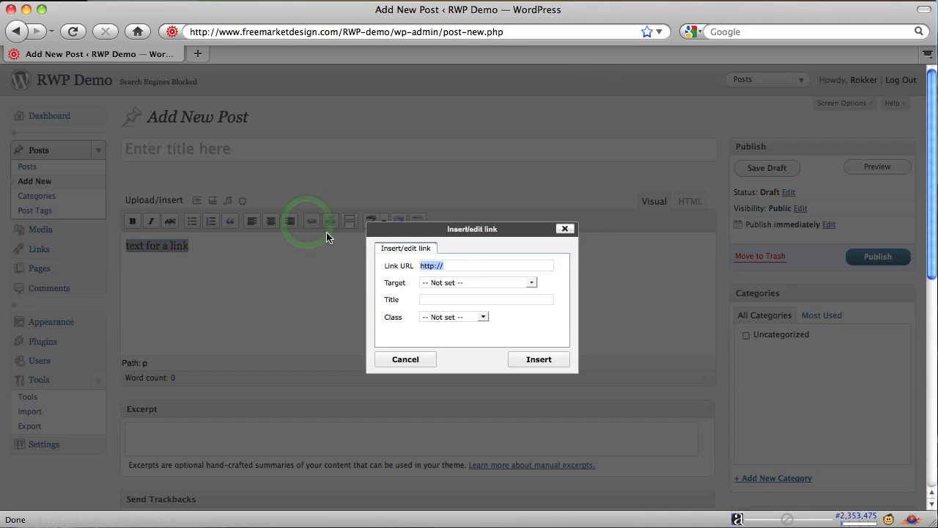
click(486, 266)
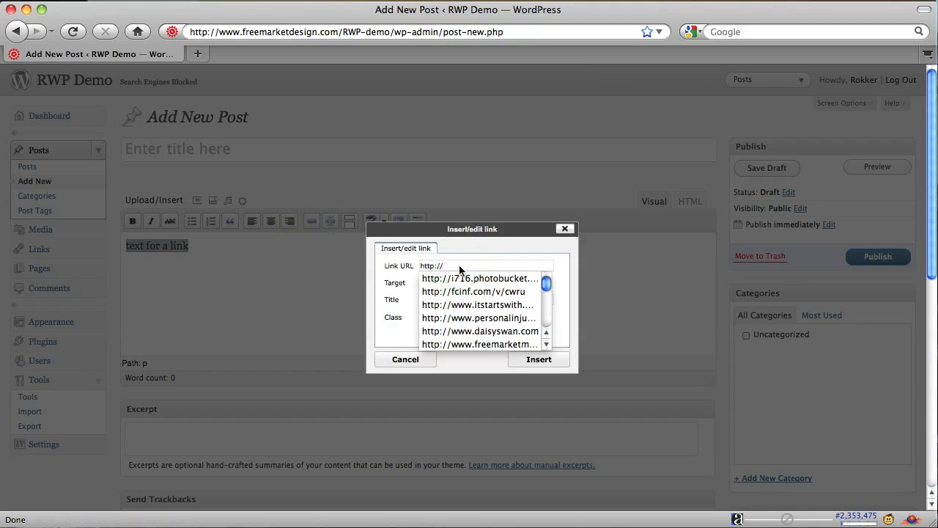
click(480, 343)
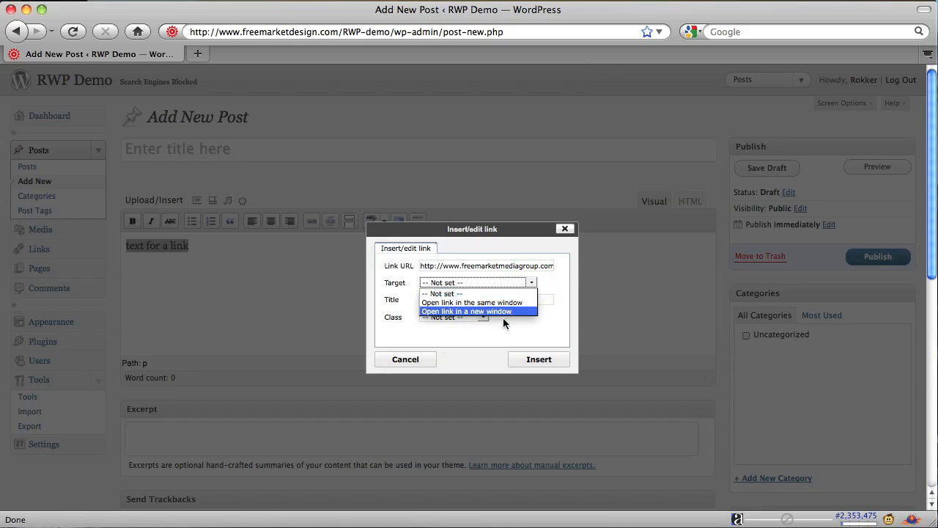
click(465, 311)
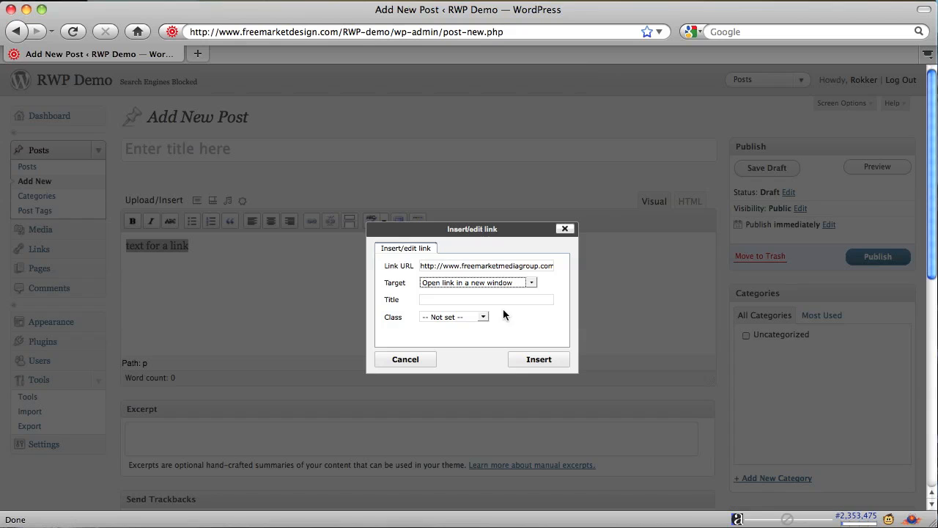
click(538, 359)
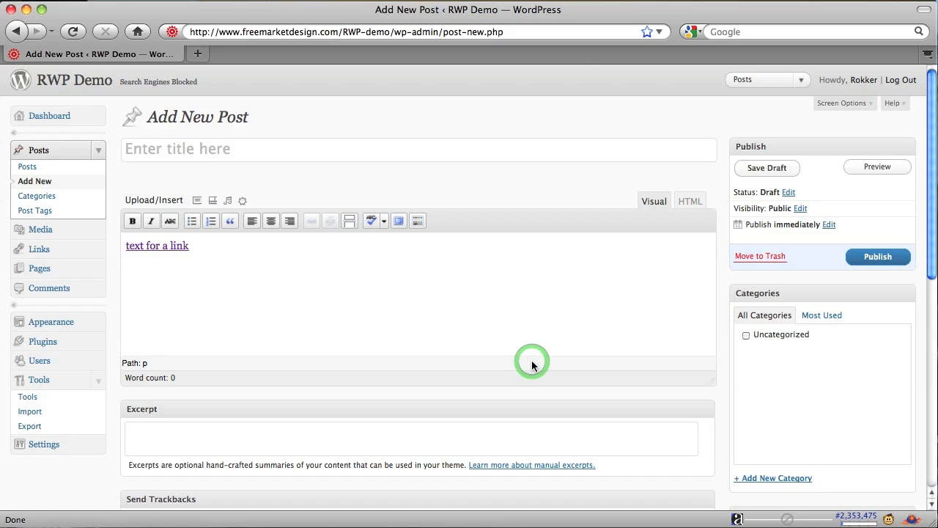
Reveal the Kitchen Sink second toolbar row in the editor.
click(767, 168)
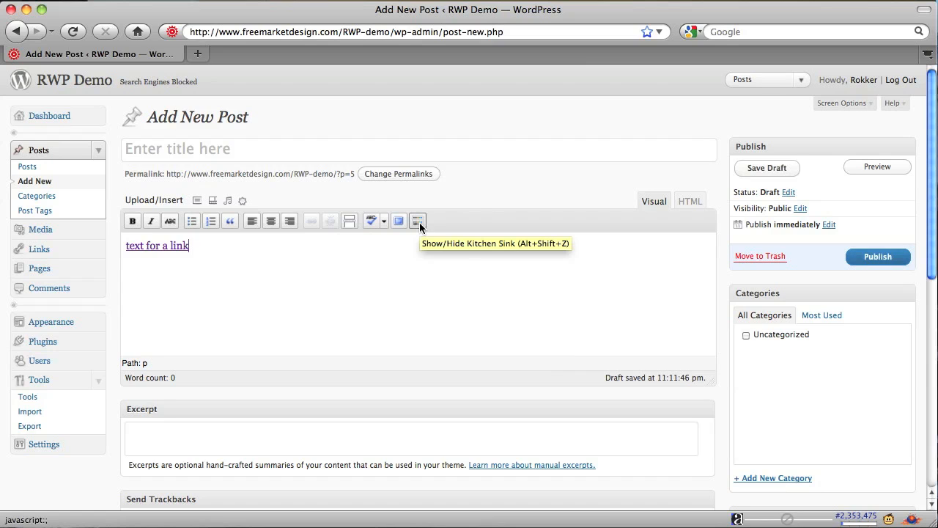
click(418, 220)
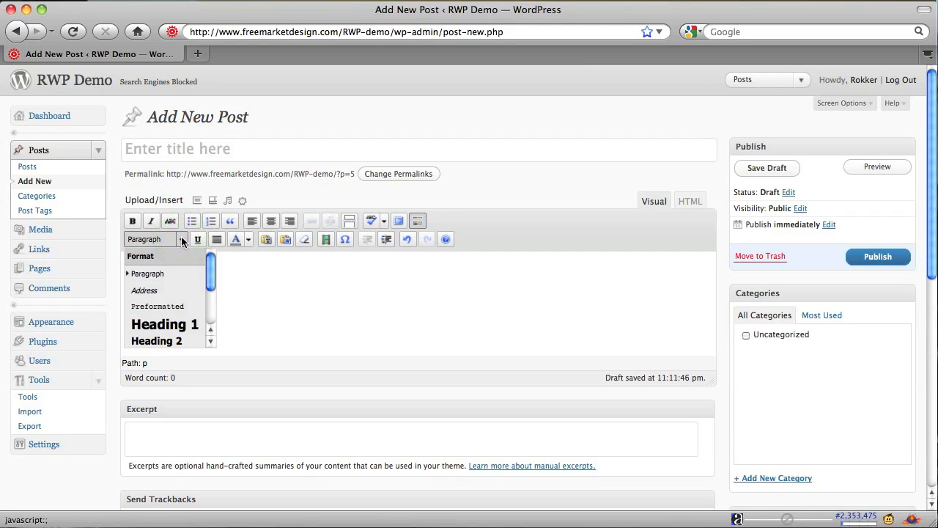
scroll(down, 3)
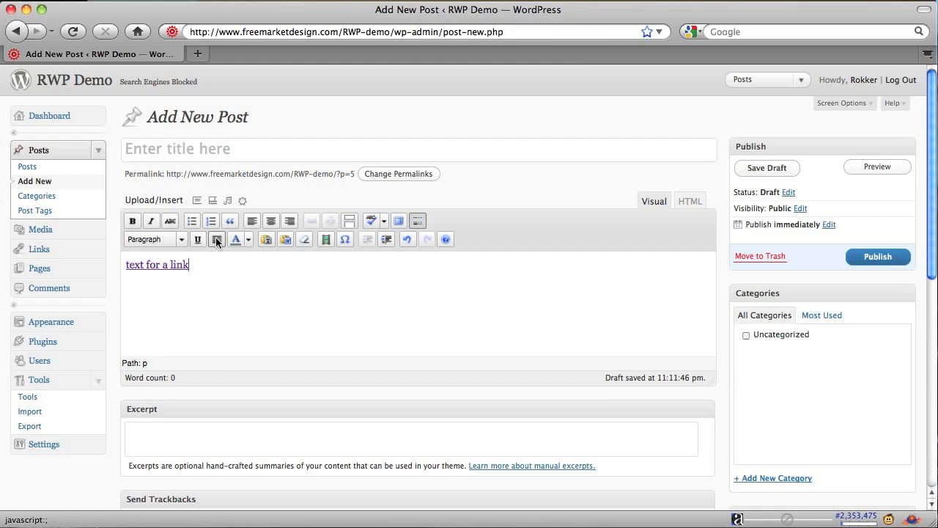
click(248, 238)
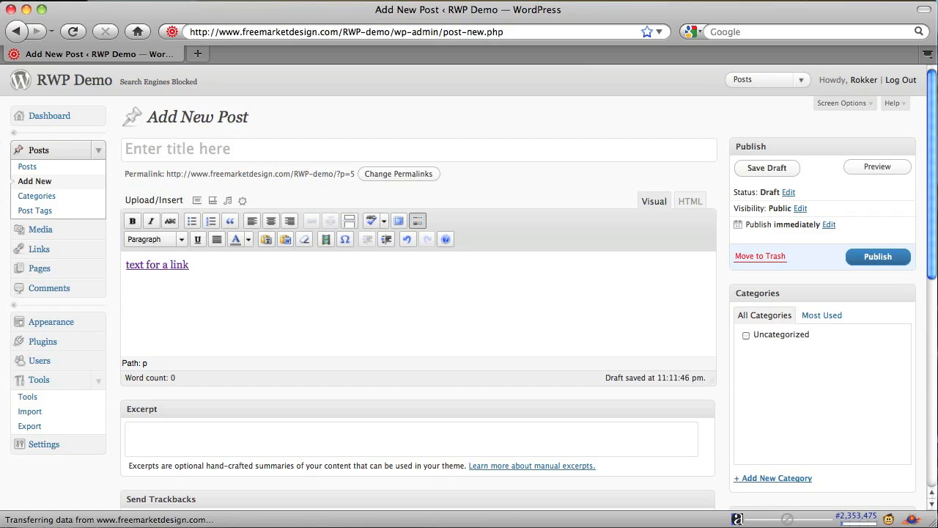
Add a new 'News' category and tick it for the post.
scroll(down, 3)
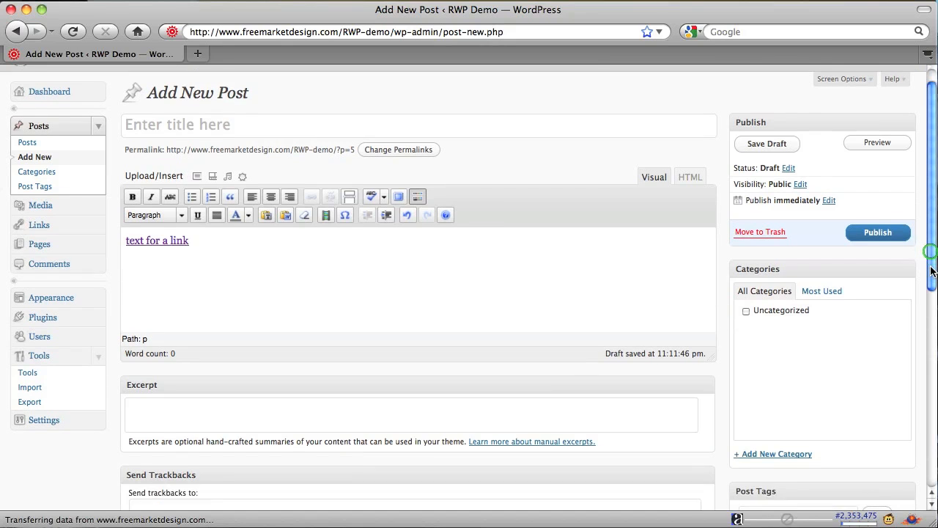
scroll(down, 3)
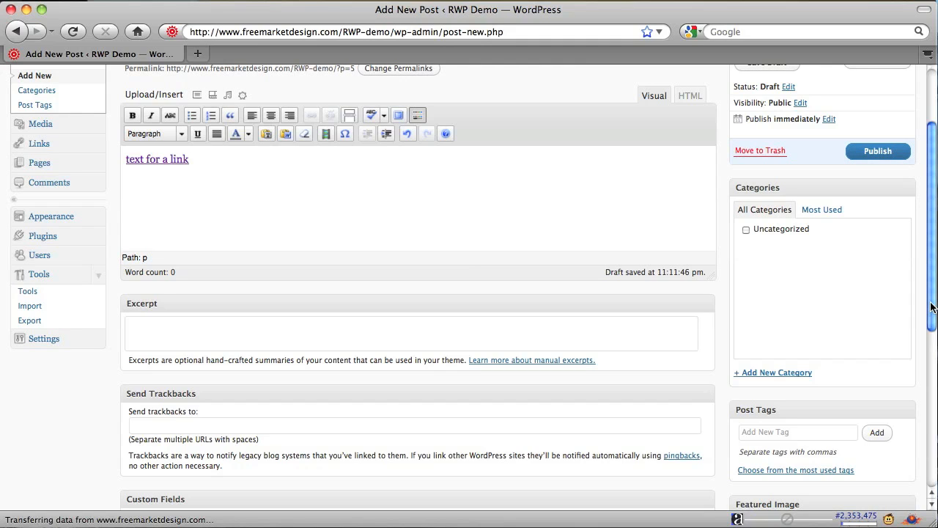
click(189, 159)
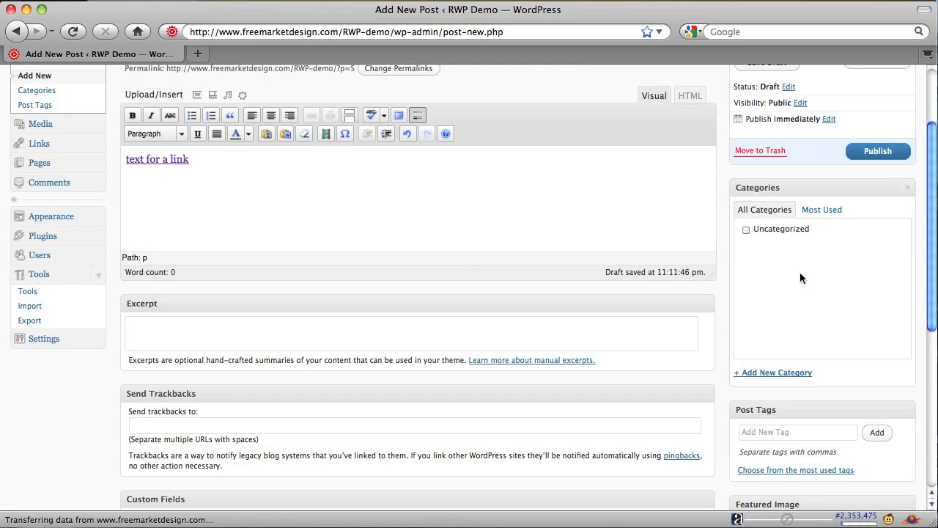
mouse_move(768, 234)
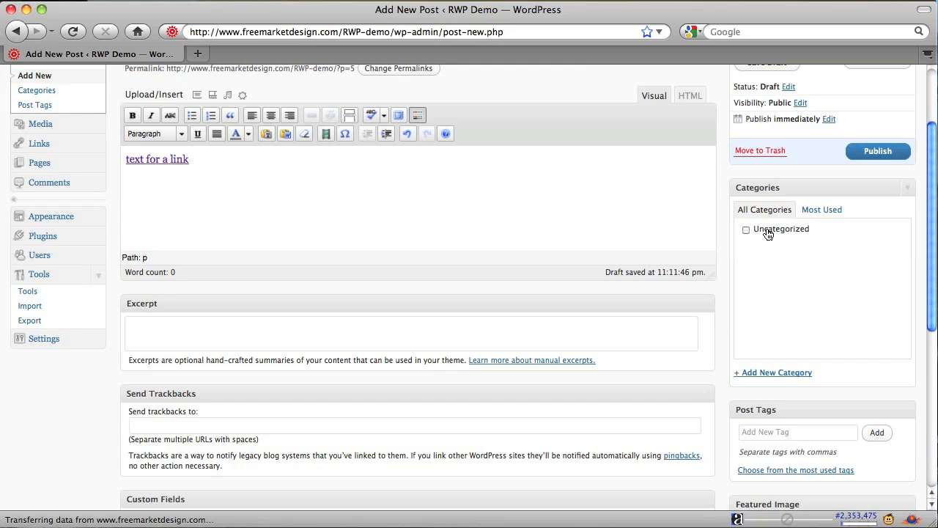
click(189, 160)
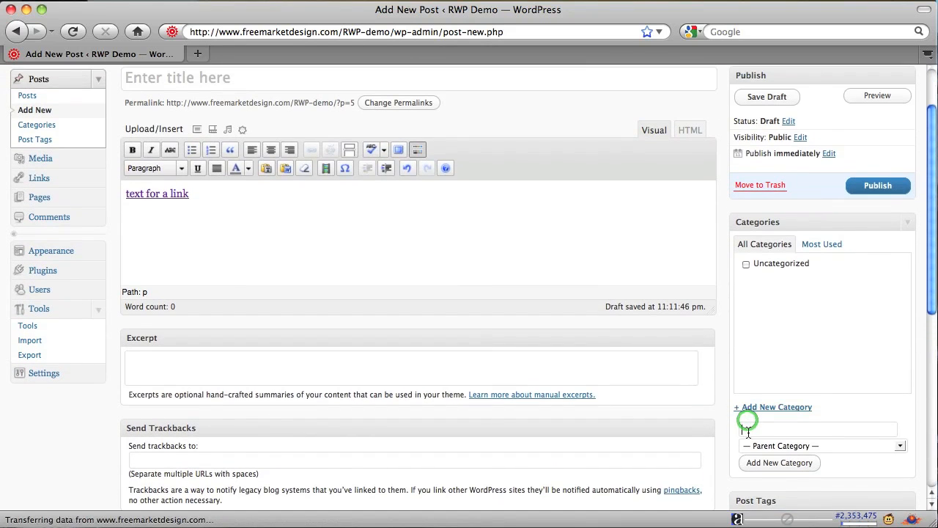
text(News)
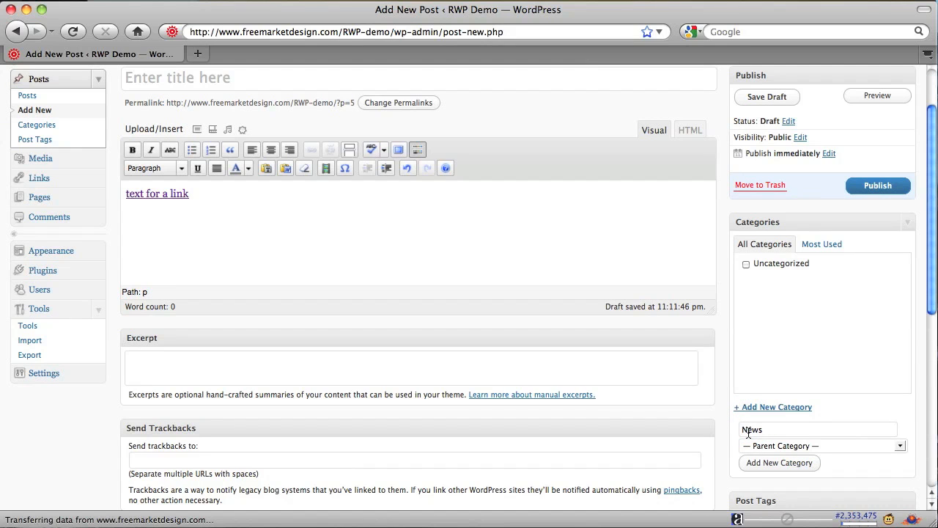
click(779, 463)
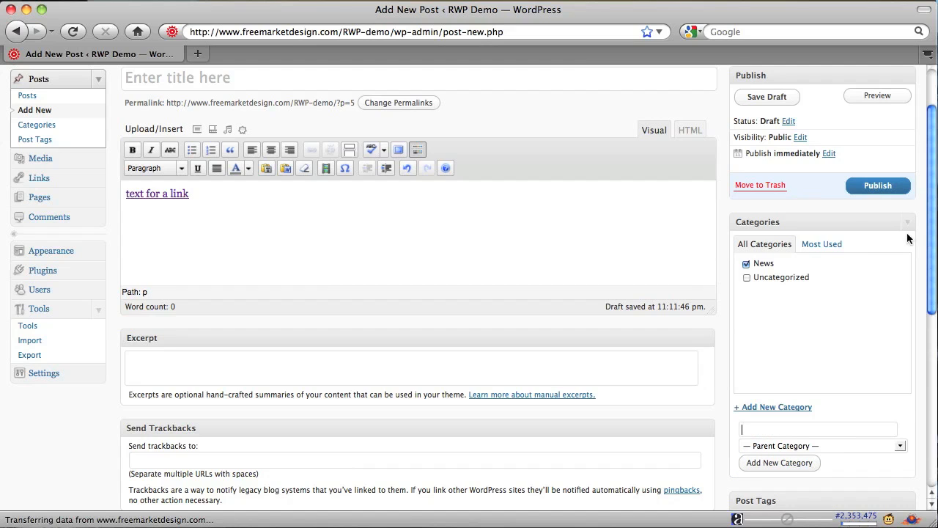
Type 'Tomatoes' into the Post Tags entry field.
scroll(down, 3)
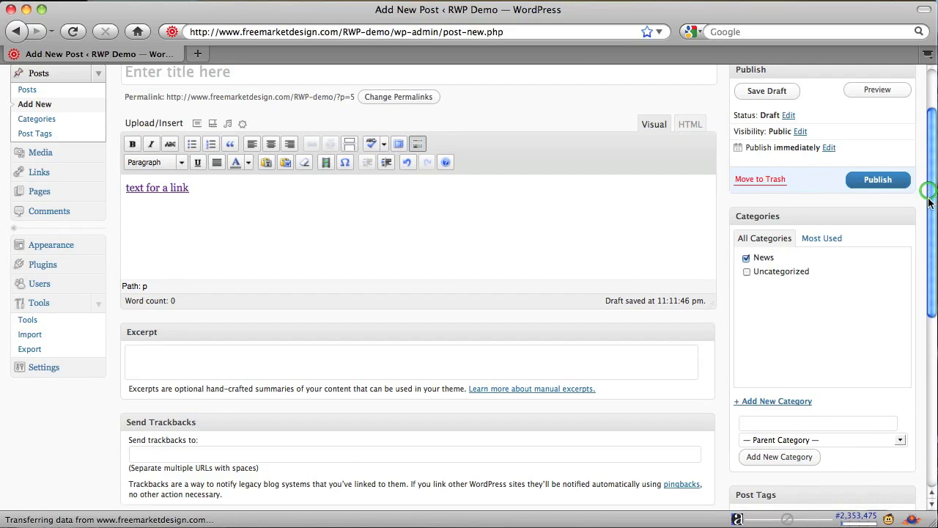
scroll(down, 3)
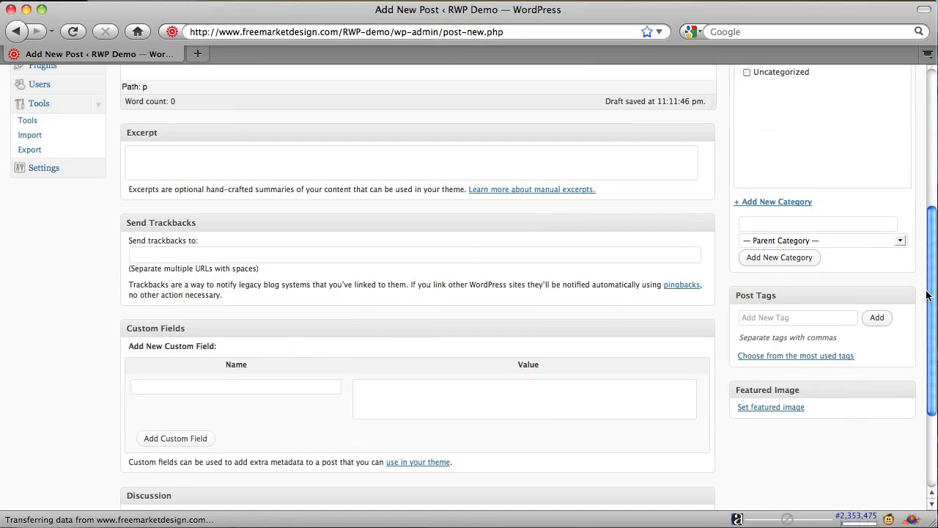
click(818, 223)
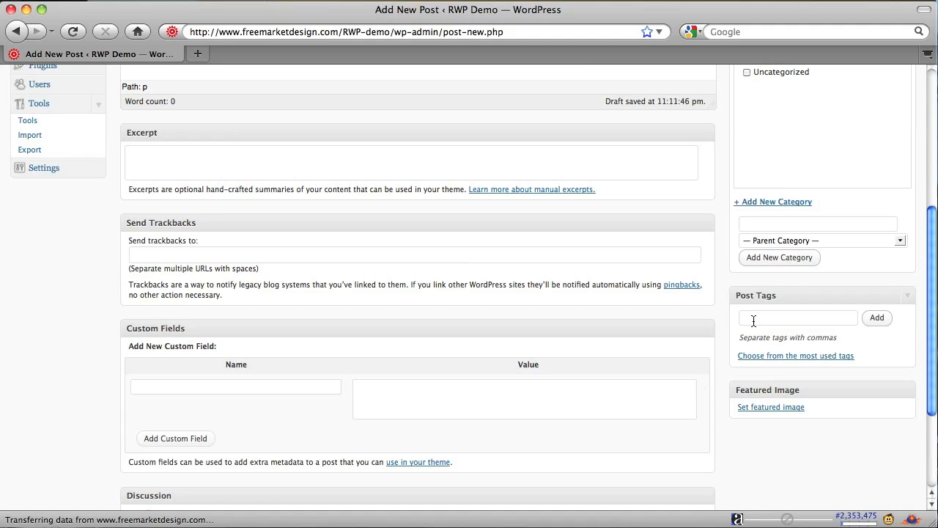
click(797, 317)
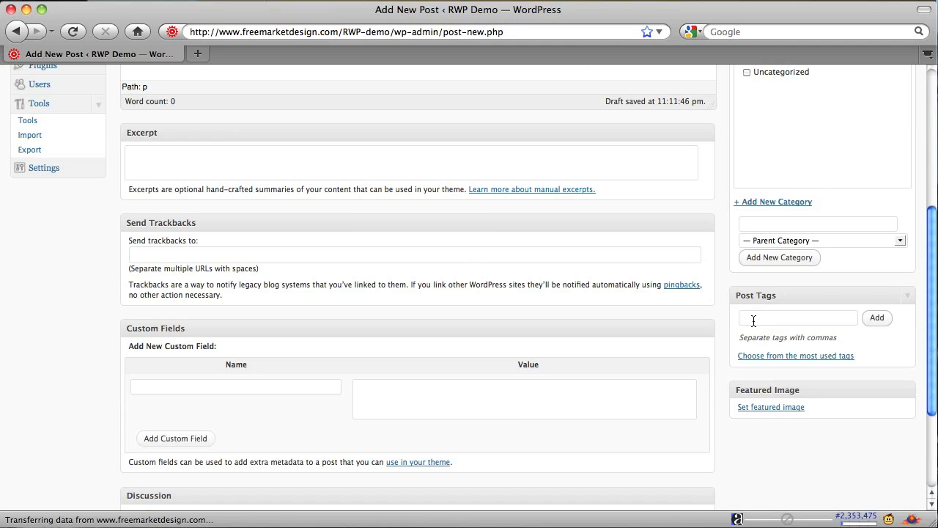
click(797, 318)
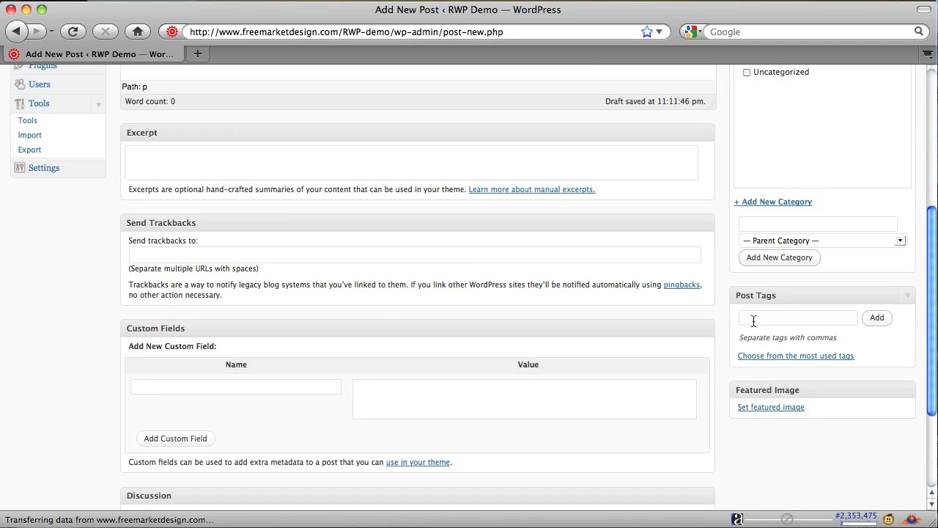
click(797, 318)
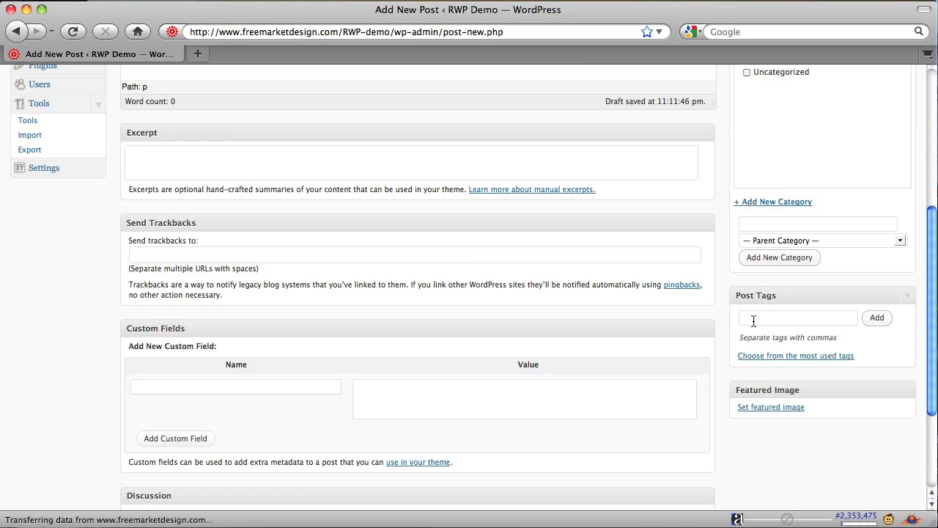
text(T)
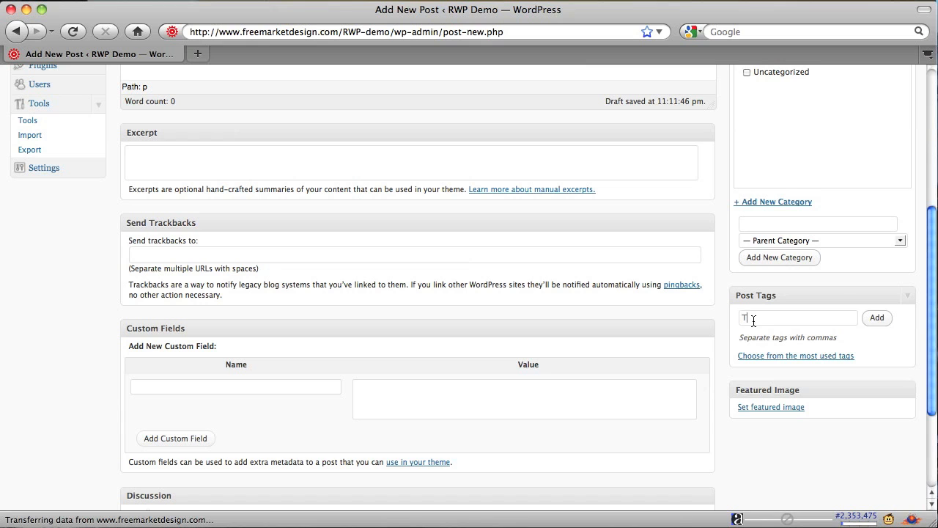
text(omatoes)
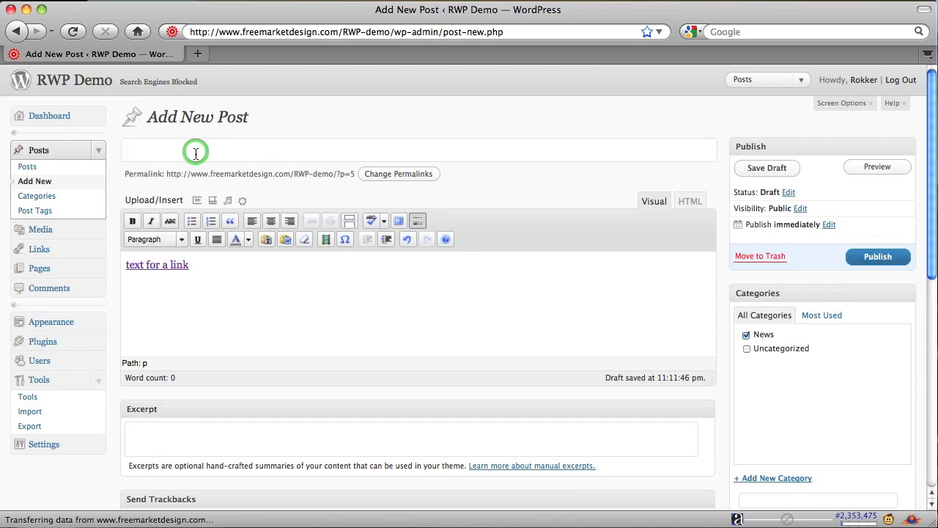
Enter 'Tomatoes' as the post title.
text(Toat)
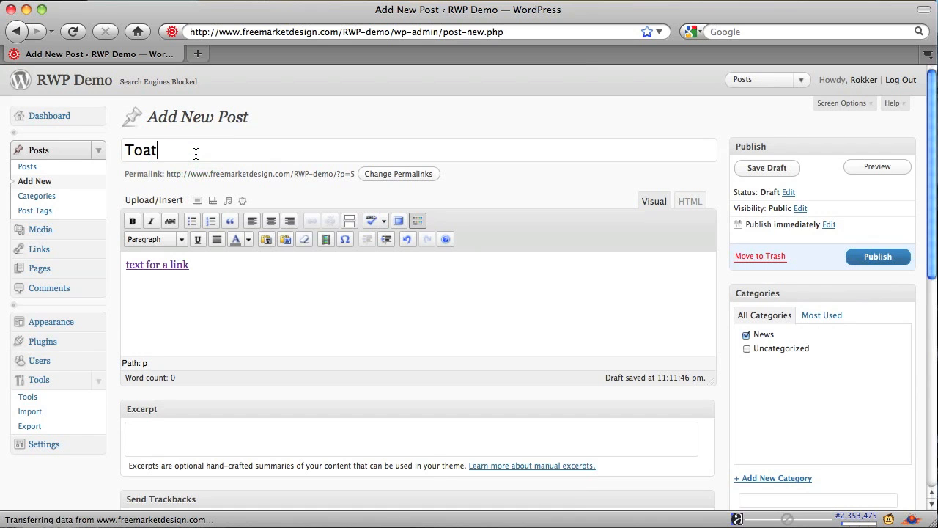
scroll(down, 3)
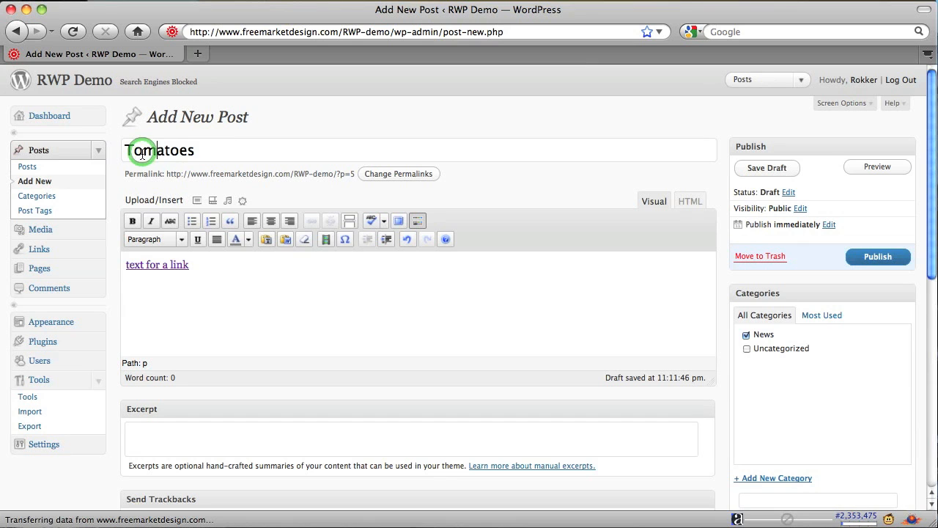
scroll(down, 3)
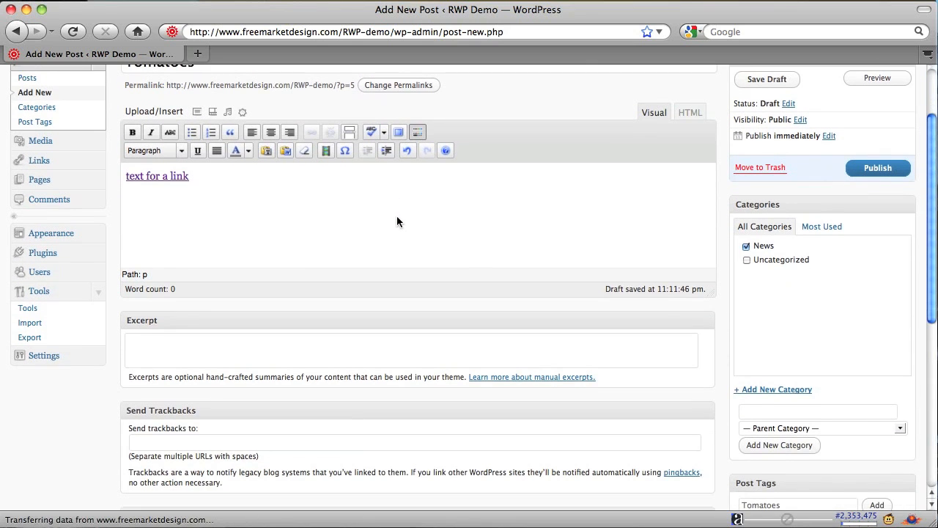
scroll(down, 3)
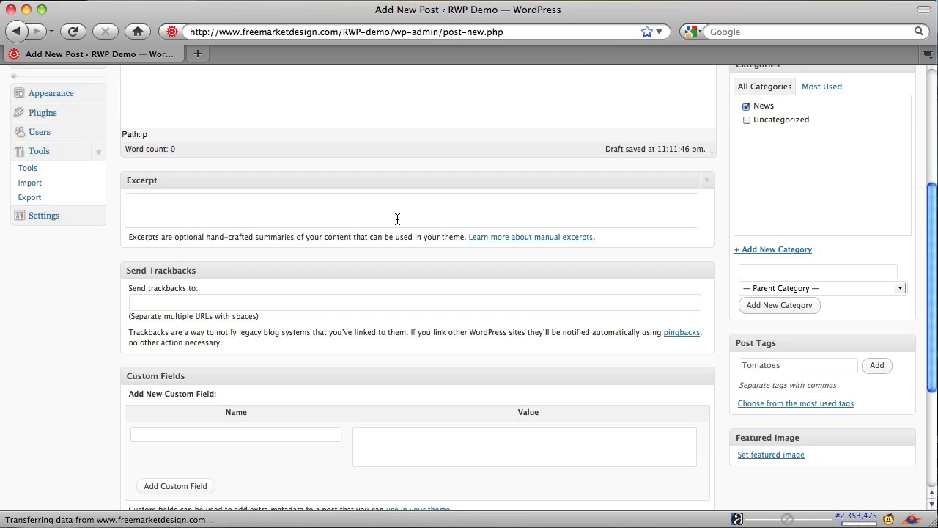
Publish the 'Tomatoes' post from the Publish box.
scroll(down, 3)
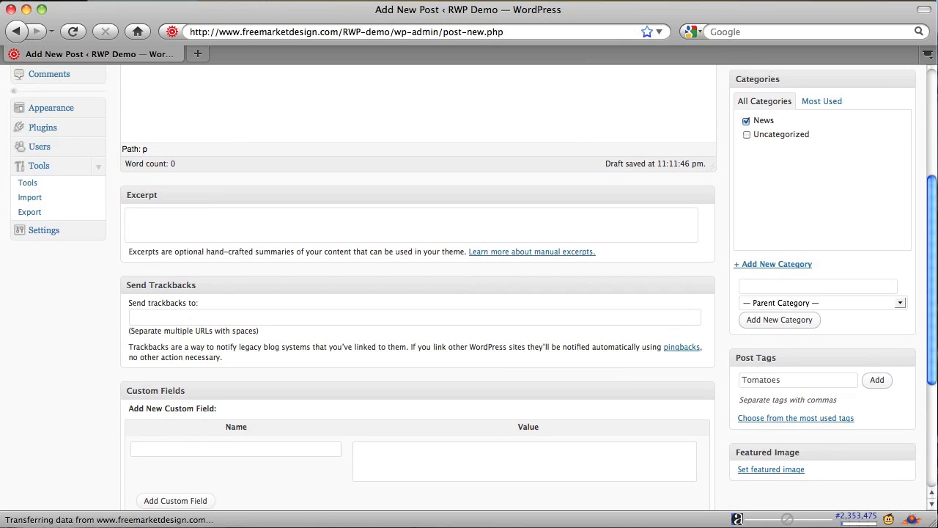
mouse_move(706, 396)
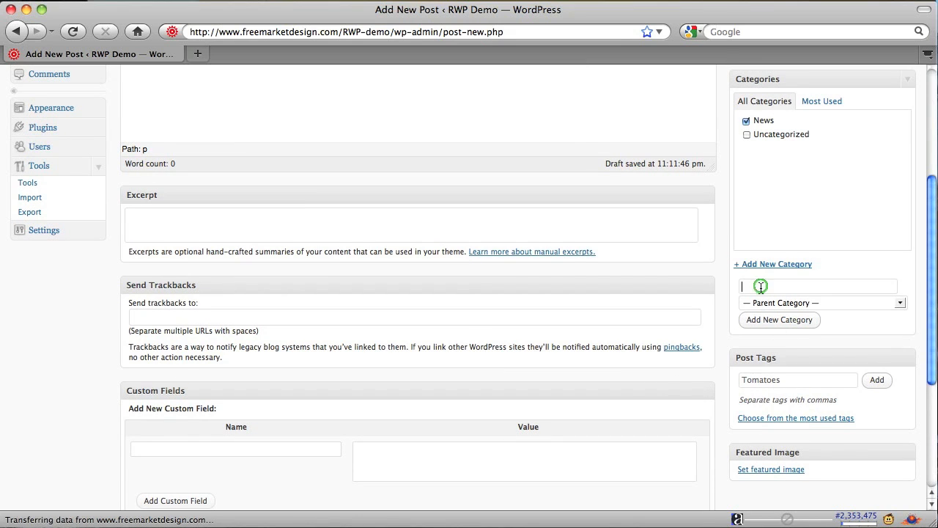
text(T)
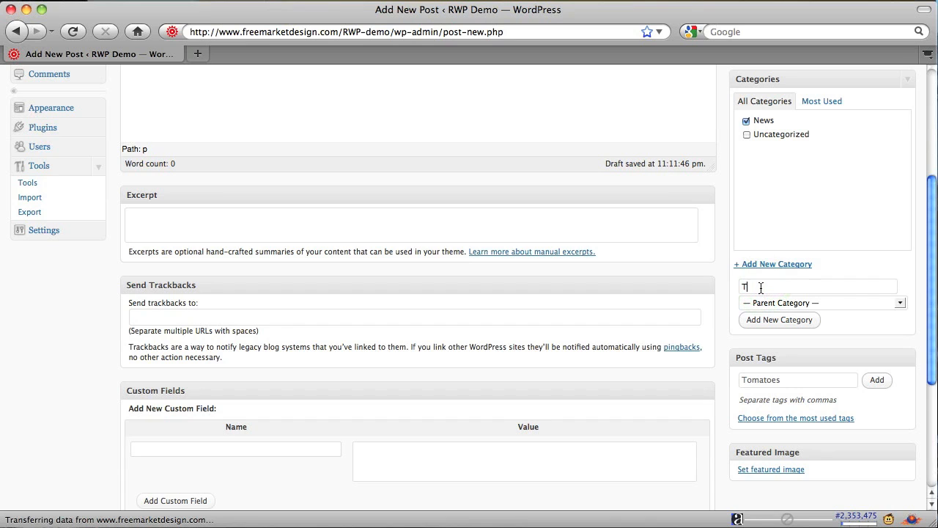
text(omatoes)
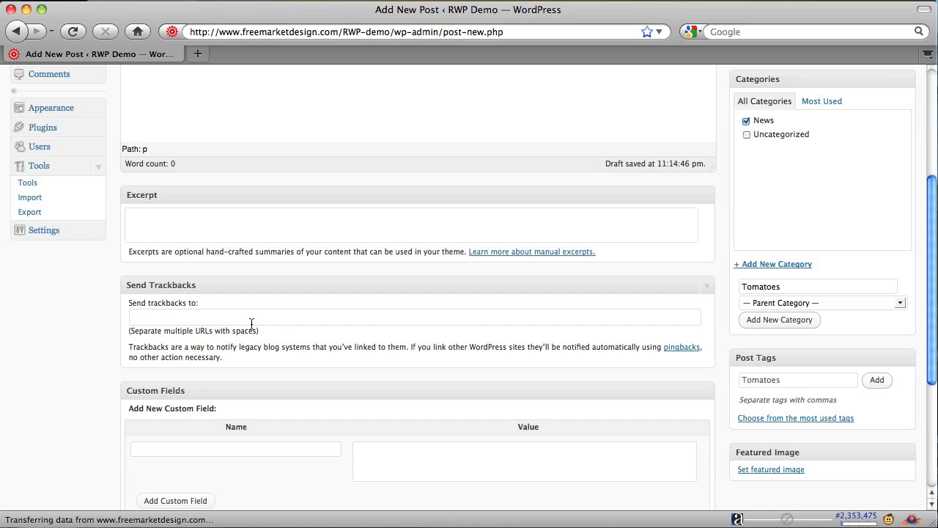
scroll(up, 3)
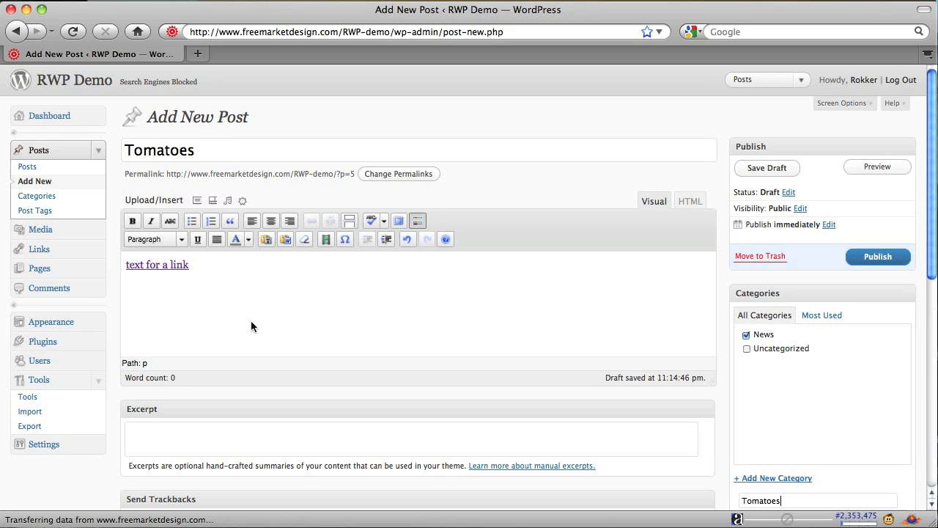
click(877, 257)
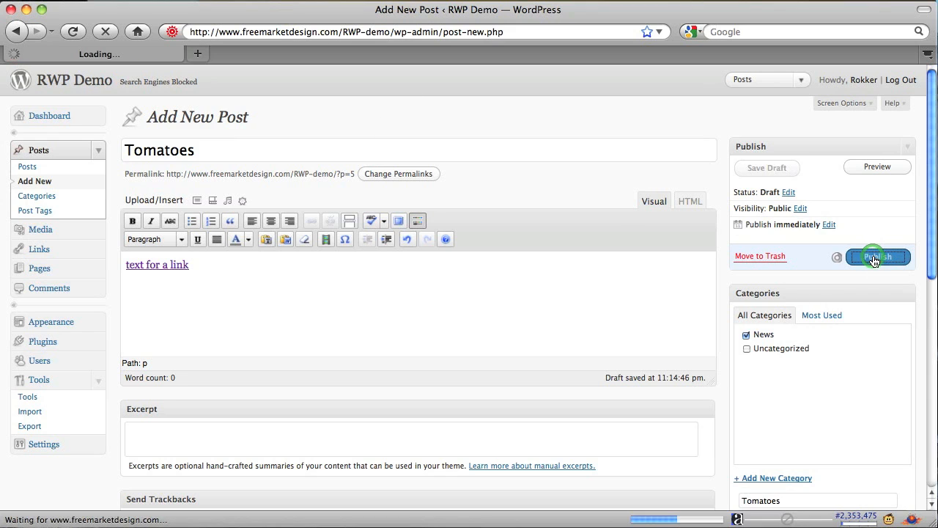
click(877, 256)
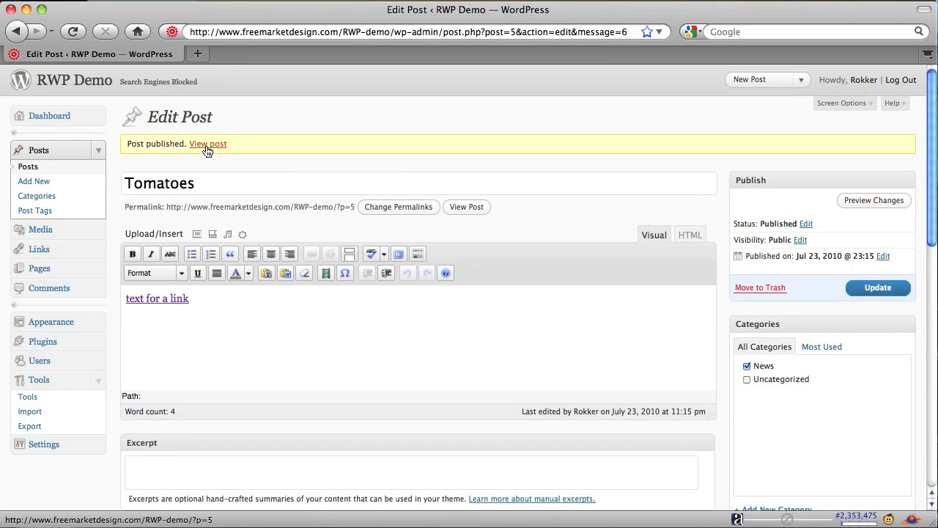
click(208, 144)
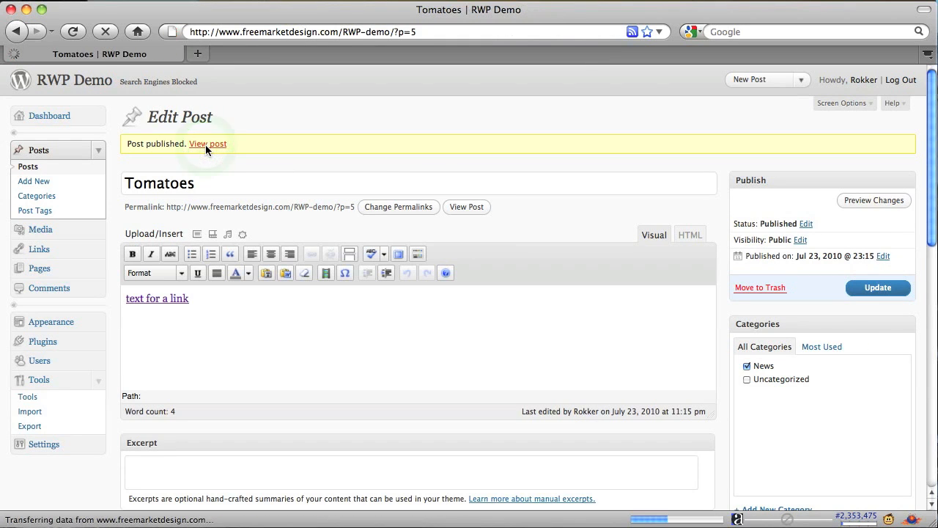
click(208, 144)
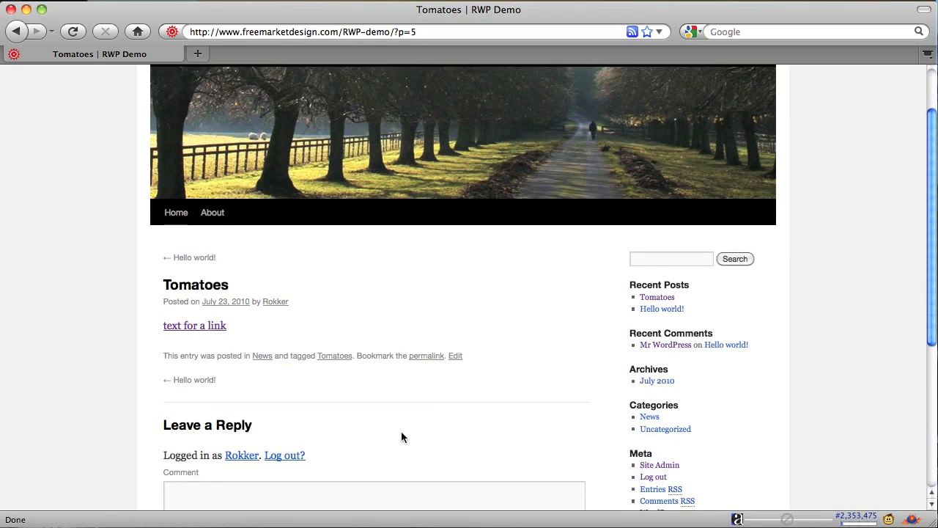
mouse_move(200, 285)
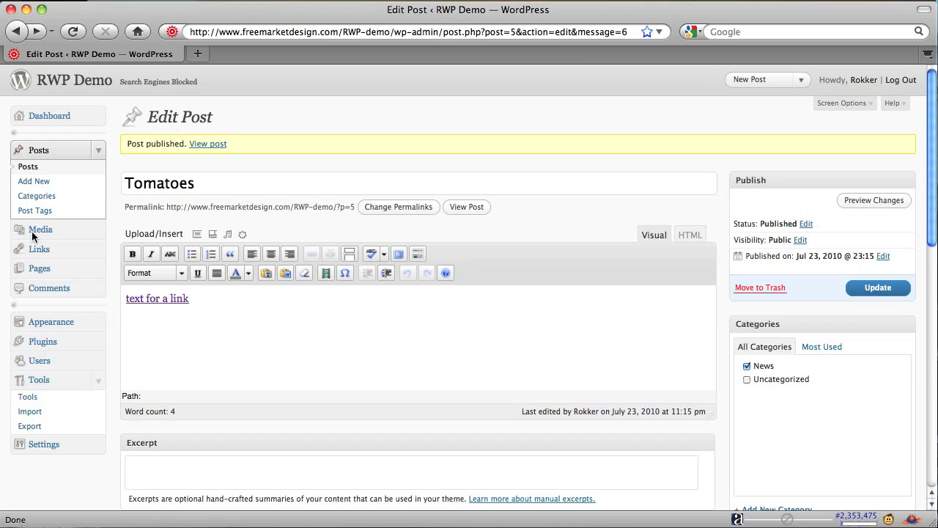
mouse_move(33, 236)
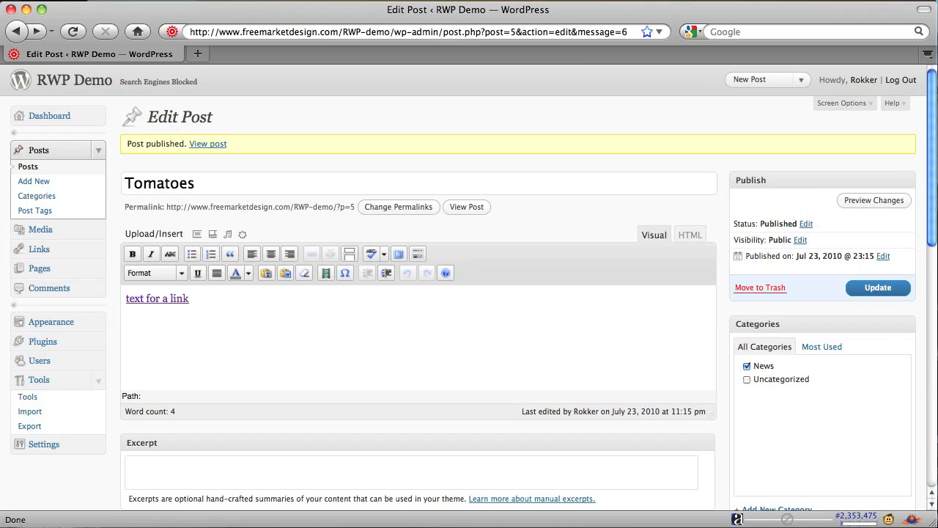